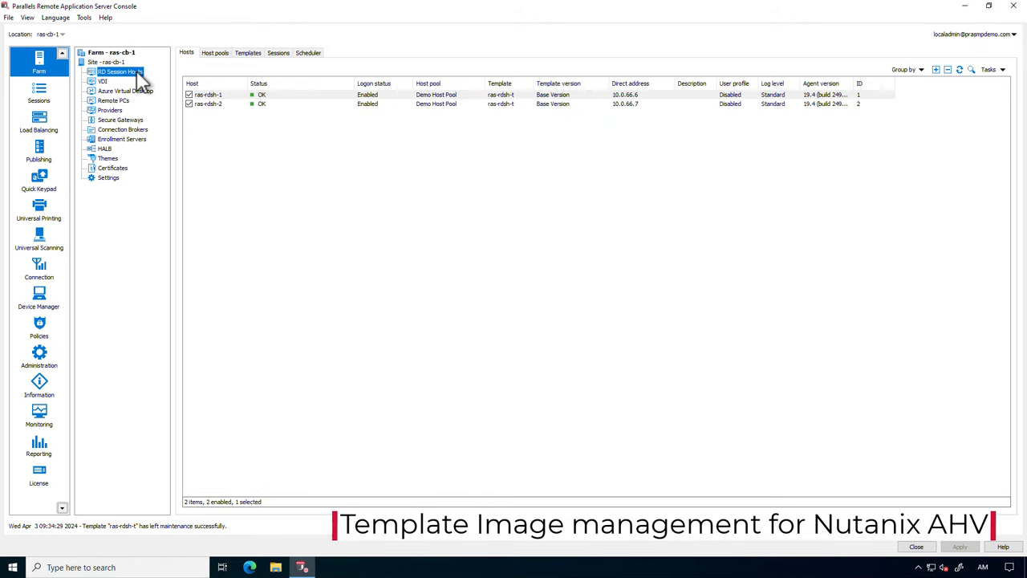
# Tag template Version 3 as Production from the Templates versions list
pyautogui.click(243, 55)
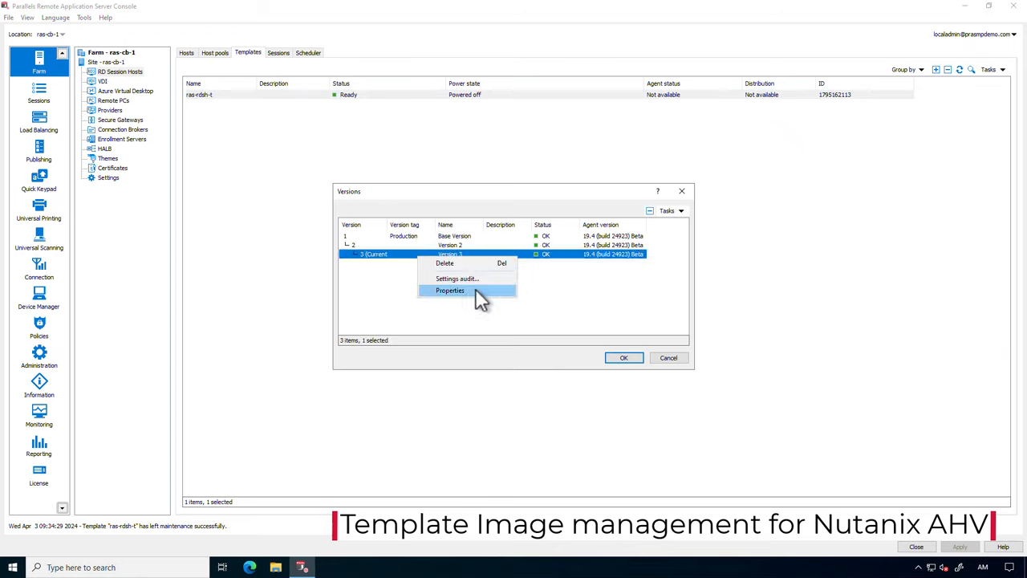
pyautogui.click(450, 290)
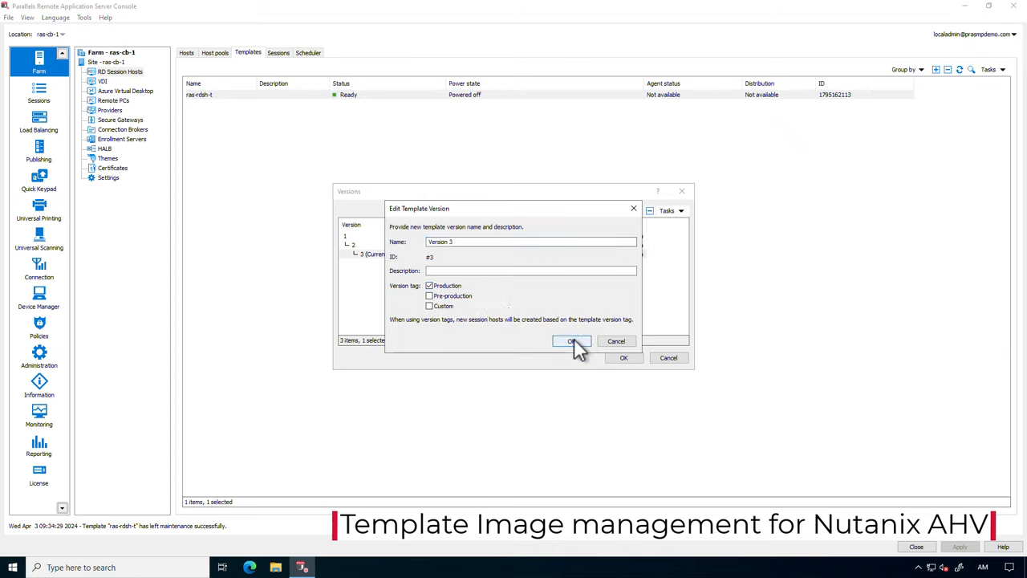
pyautogui.click(573, 341)
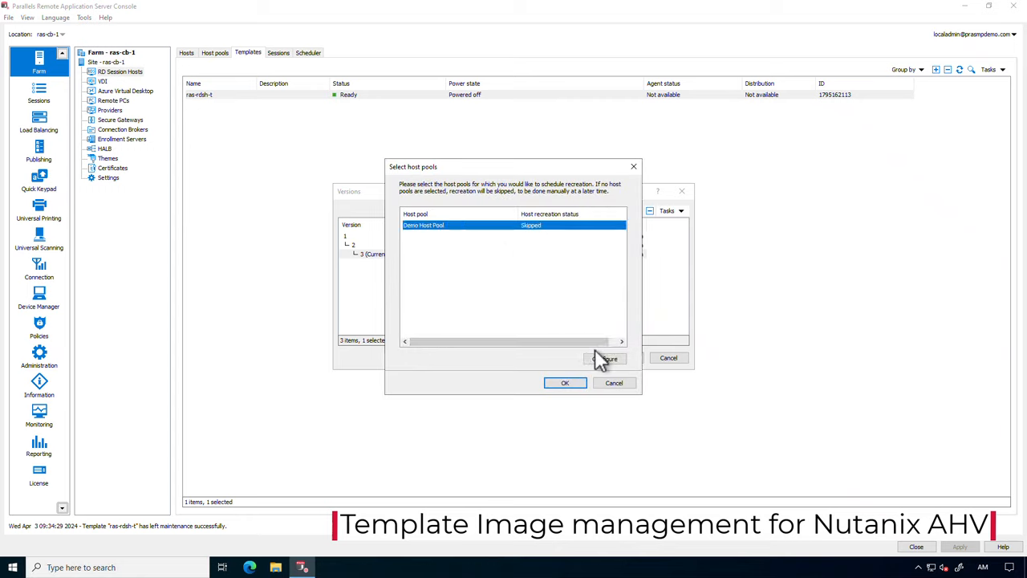
# Schedule host pool recreation for Sunday and apply the settings
pyautogui.click(603, 358)
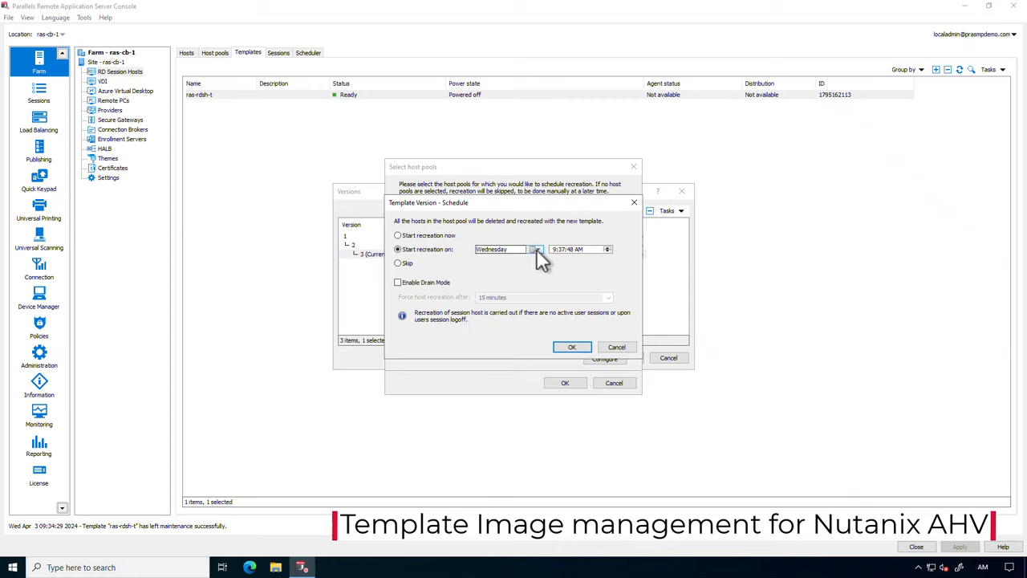
pyautogui.click(536, 249)
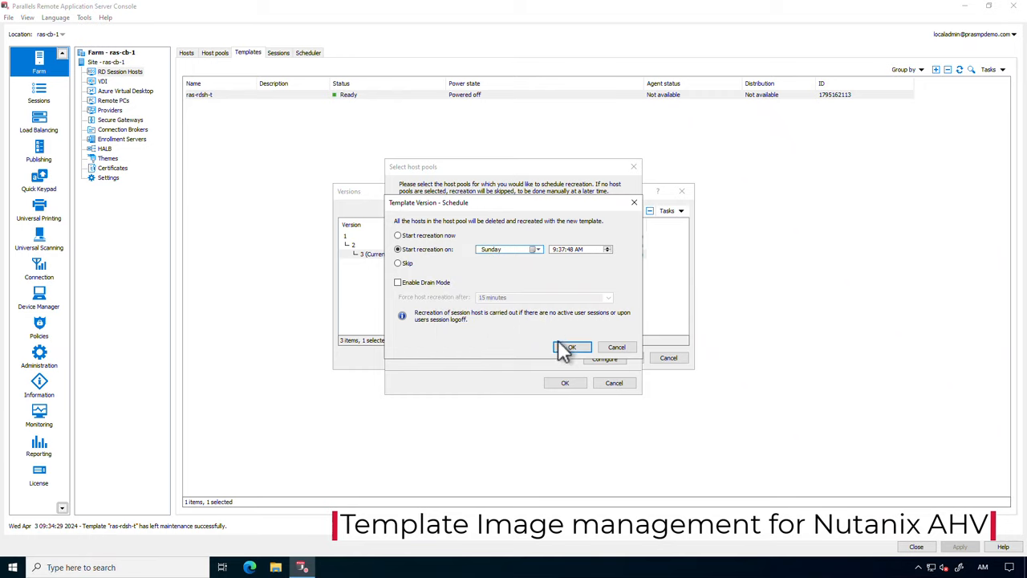
pyautogui.click(571, 346)
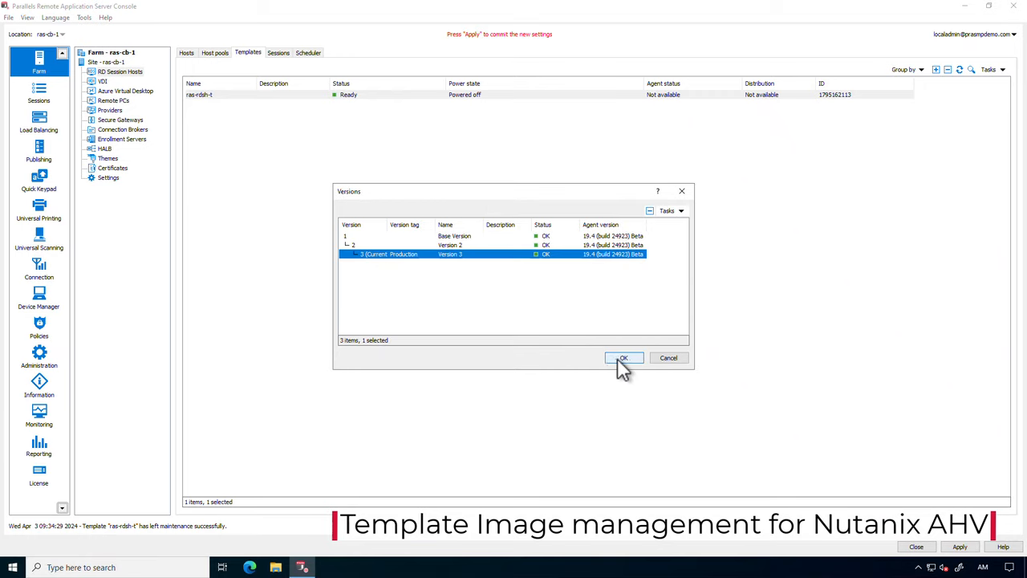
pyautogui.click(622, 358)
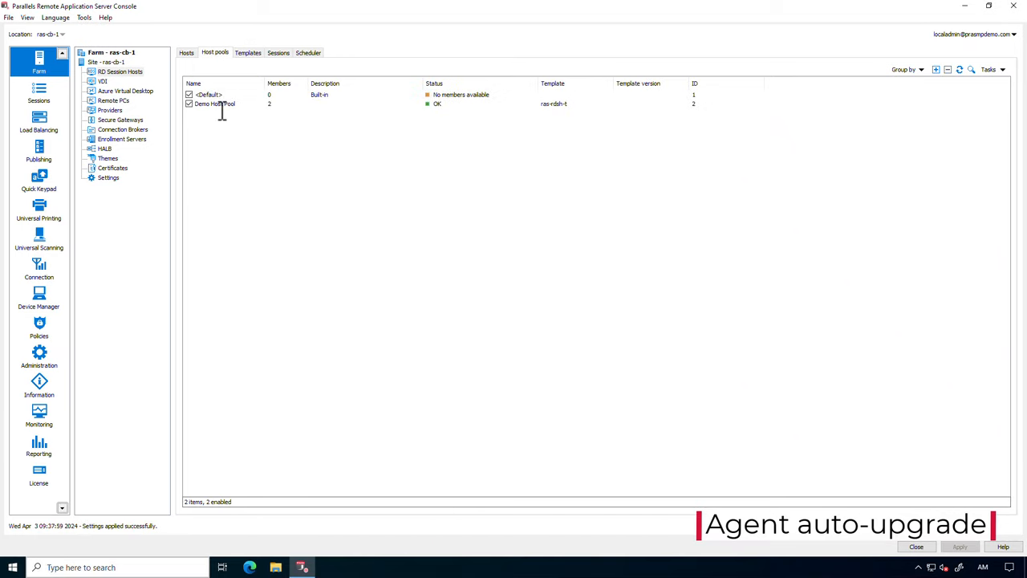
# Enable a recurring Sunday auto-upgrade maintenance window for Demo Host Pool
pyautogui.doubleClick(215, 103)
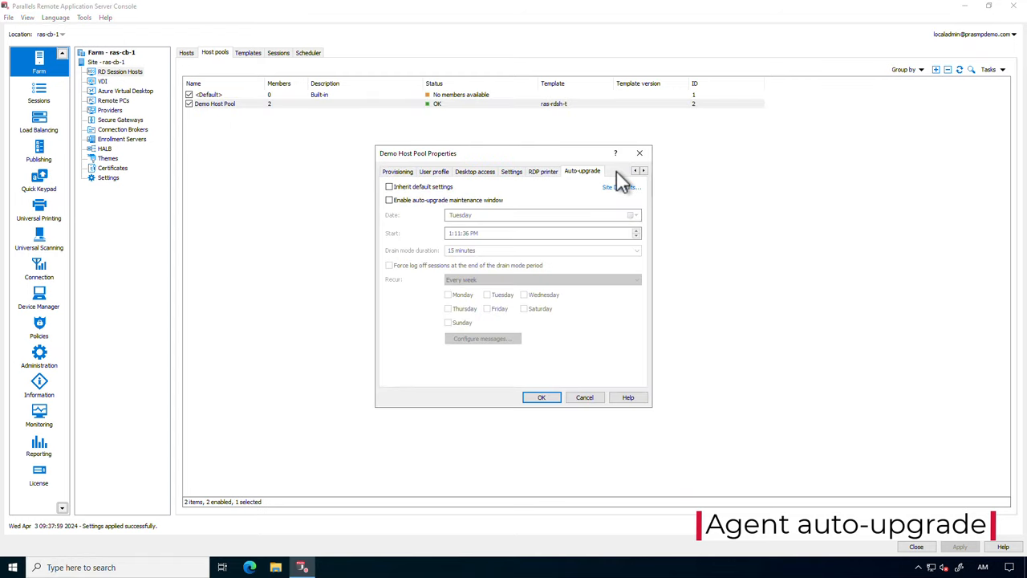
pyautogui.click(389, 199)
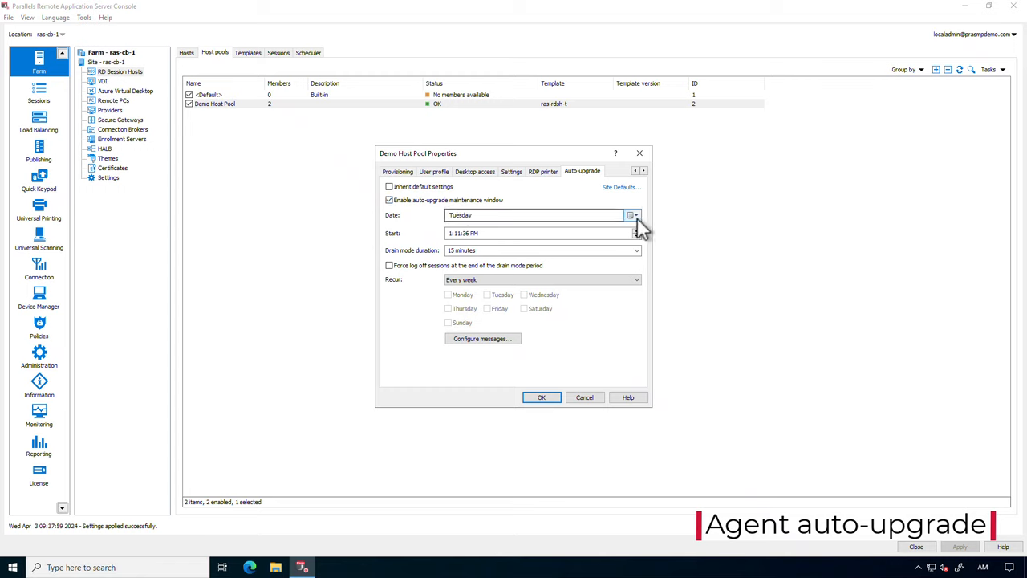
pyautogui.click(629, 215)
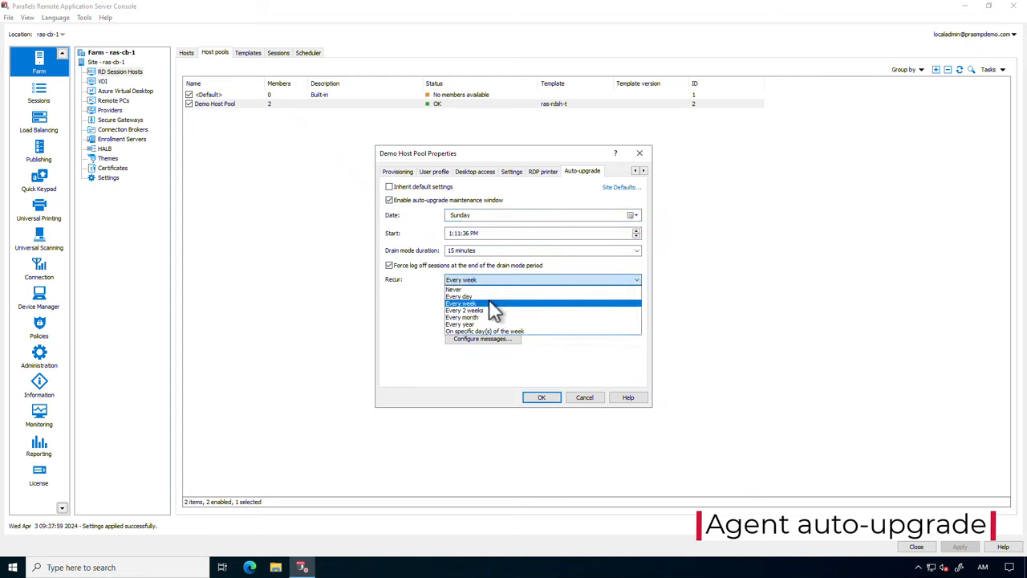
pyautogui.click(462, 318)
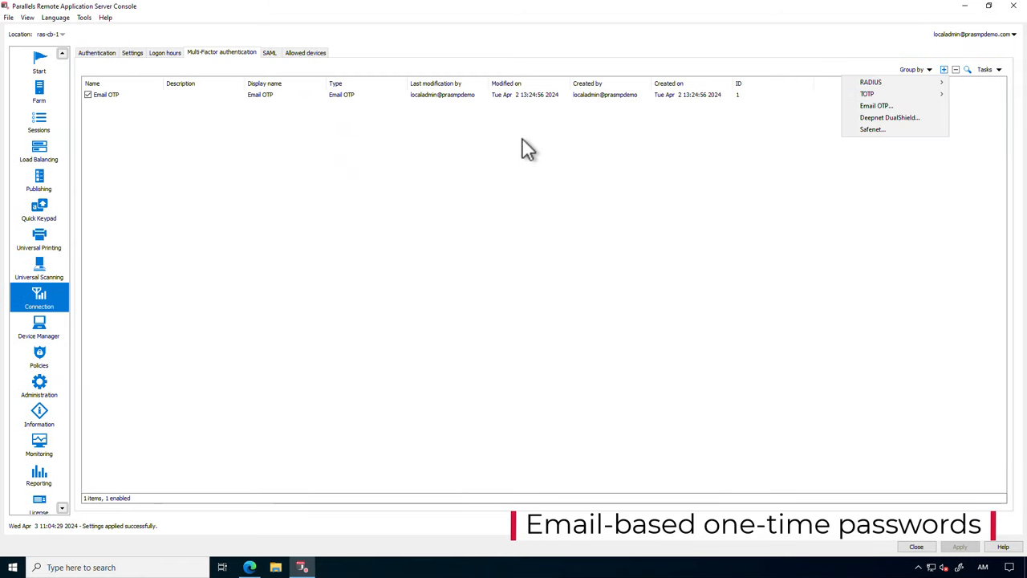
# Enable the Email OTP multi-factor authentication provider
pyautogui.doubleClick(106, 94)
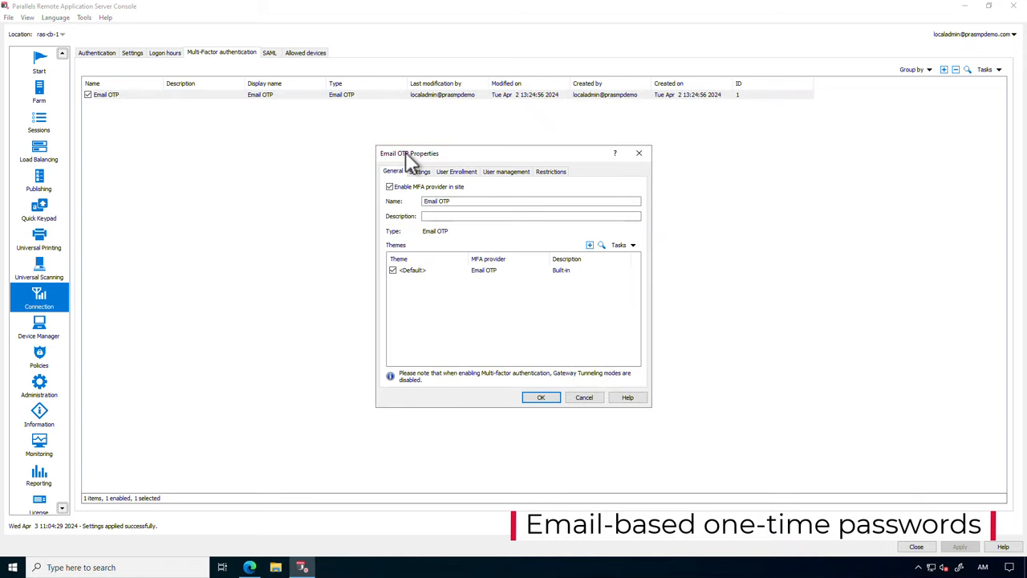
pyautogui.click(456, 170)
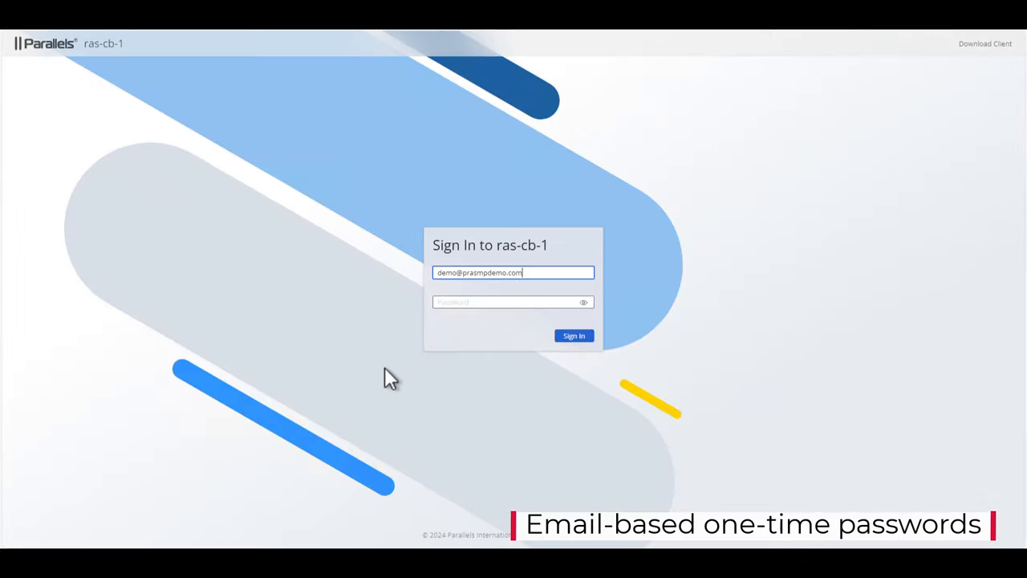
# Sign in to the RAS Web Client and review its local resource and display settings
pyautogui.click(574, 336)
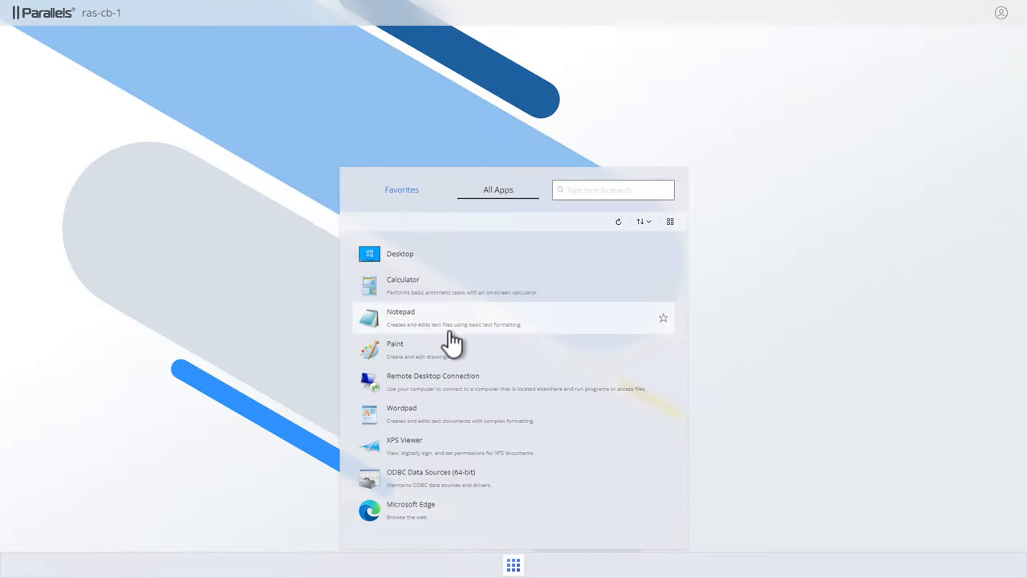
pyautogui.click(1001, 11)
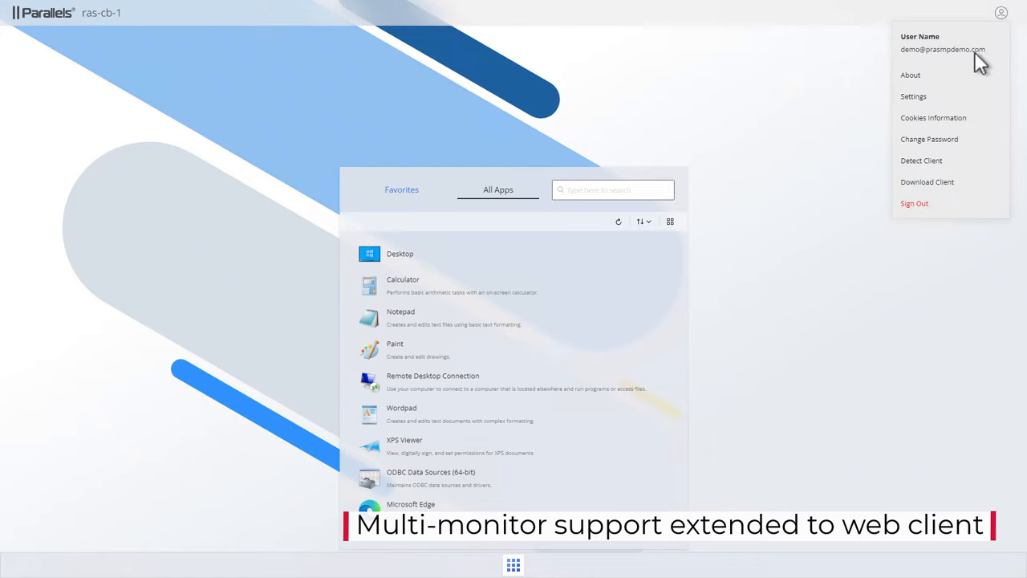
pyautogui.click(913, 96)
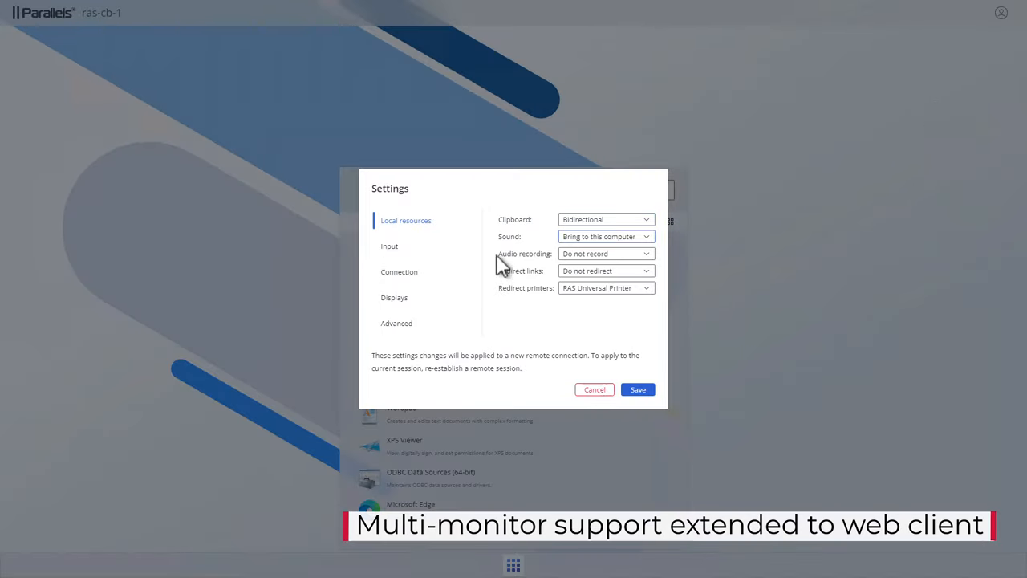
pyautogui.click(395, 296)
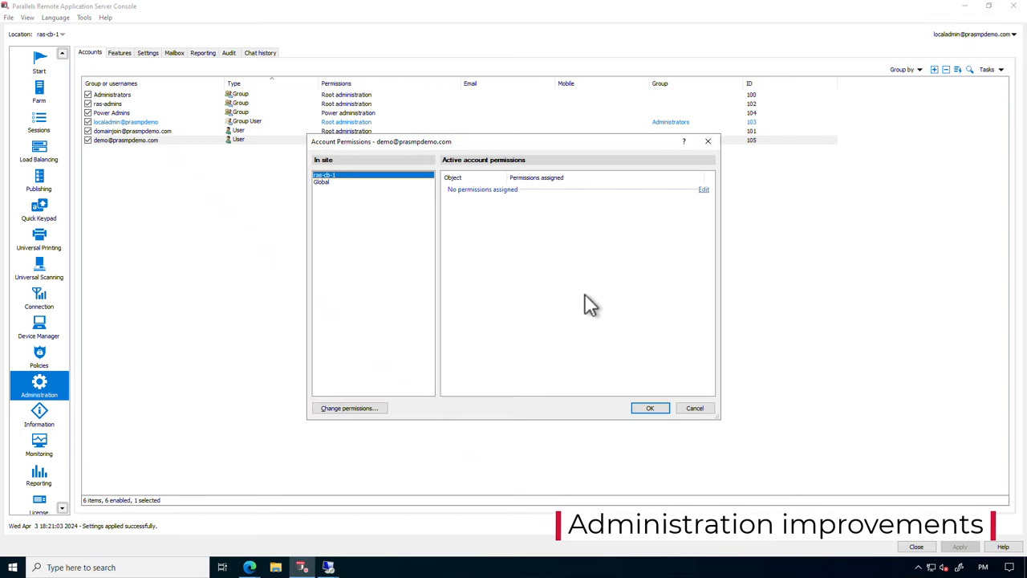
# Grant the demo account global View permission in Administration > Accounts
pyautogui.click(349, 408)
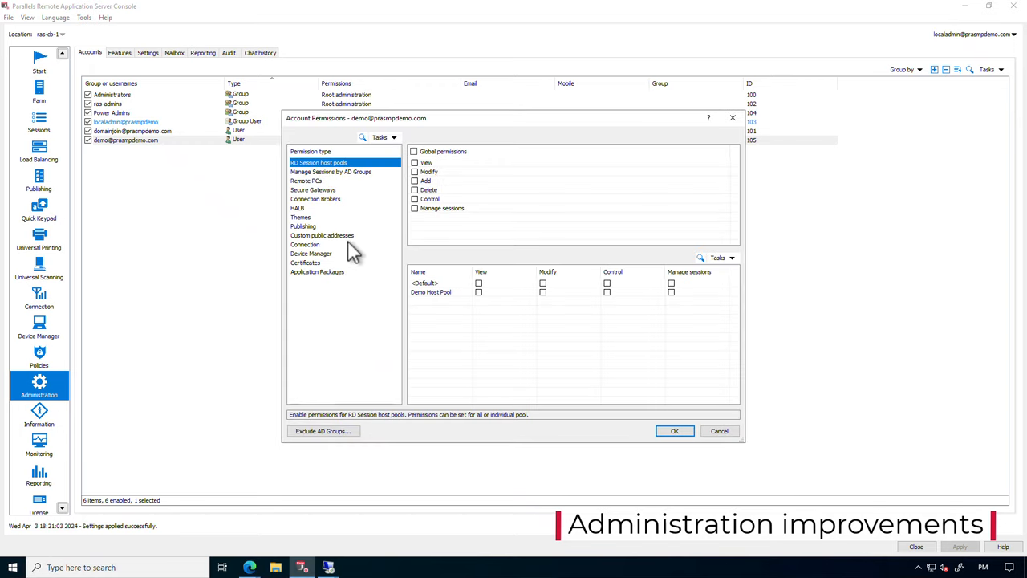
pyautogui.click(330, 170)
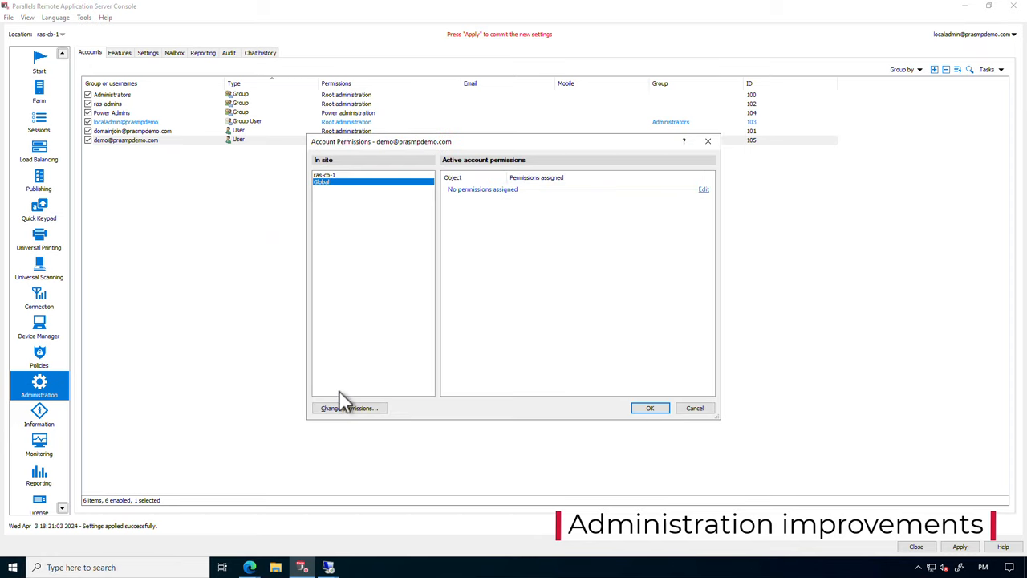
pyautogui.click(347, 408)
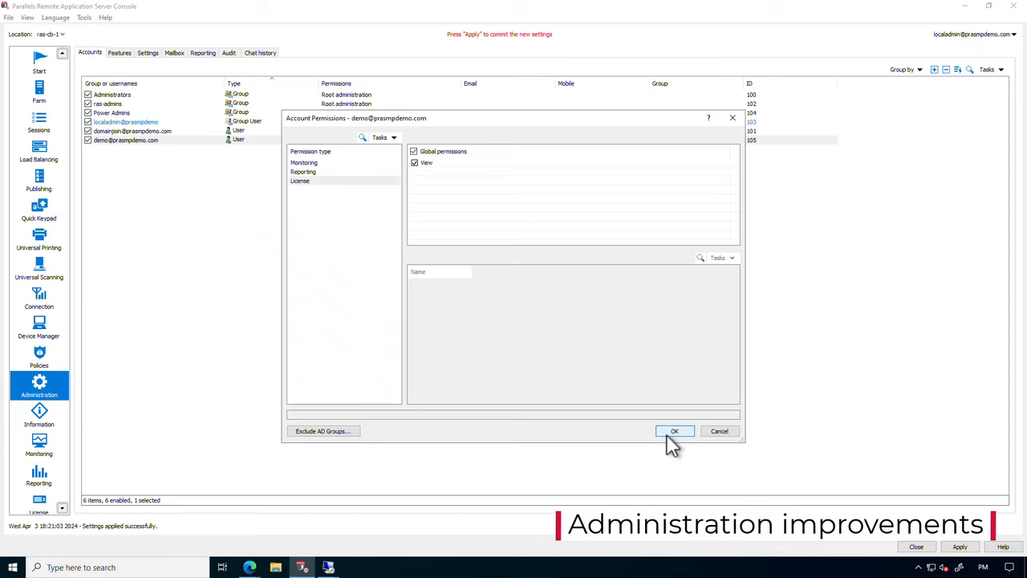
pyautogui.click(674, 430)
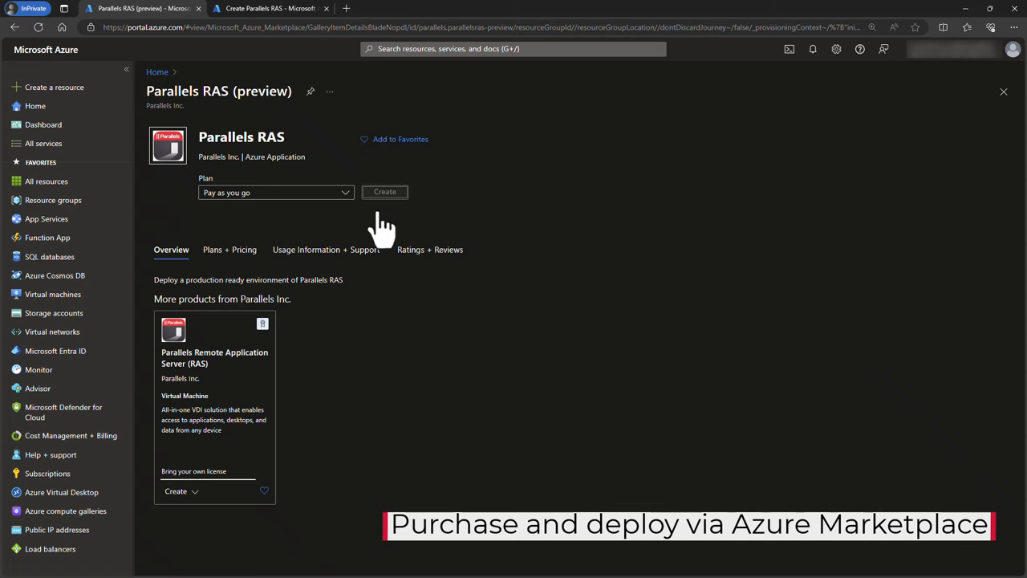
# Create a Parallels RAS Marketplace deployment, reviewing Connection Broker, Provider, Management, identity and AD DS settings
pyautogui.click(385, 193)
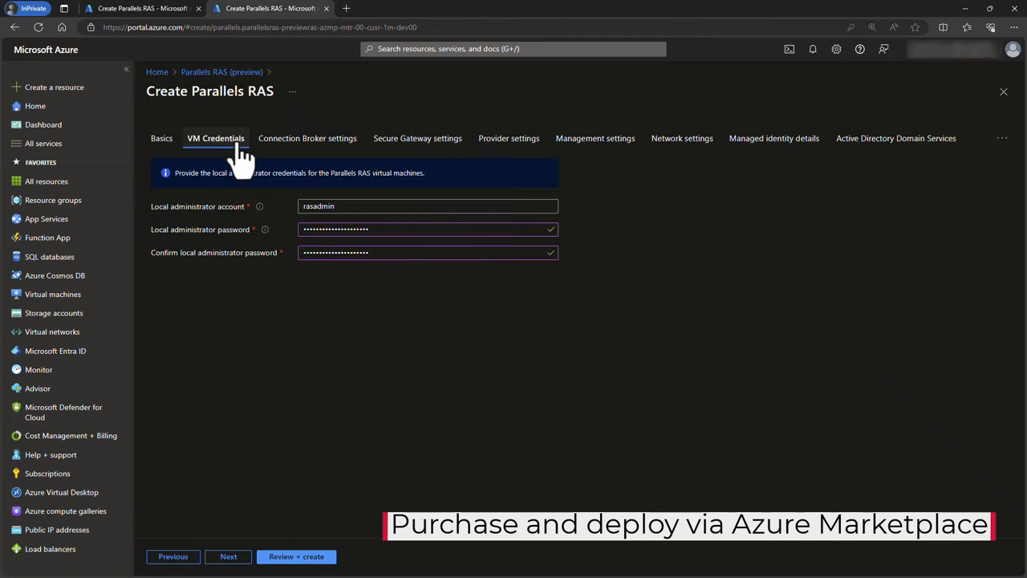
pyautogui.click(308, 138)
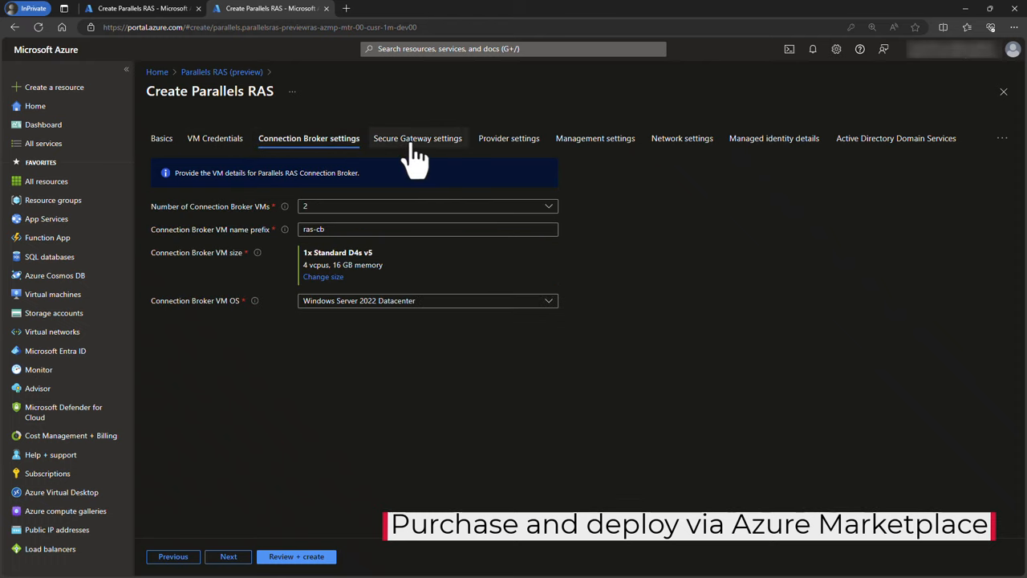
pyautogui.click(511, 138)
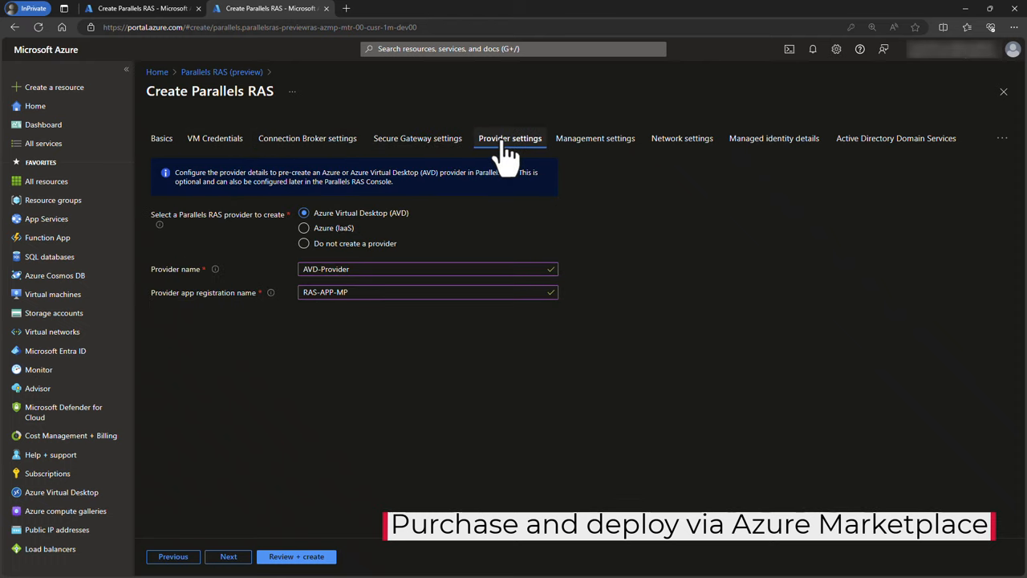
pyautogui.click(595, 138)
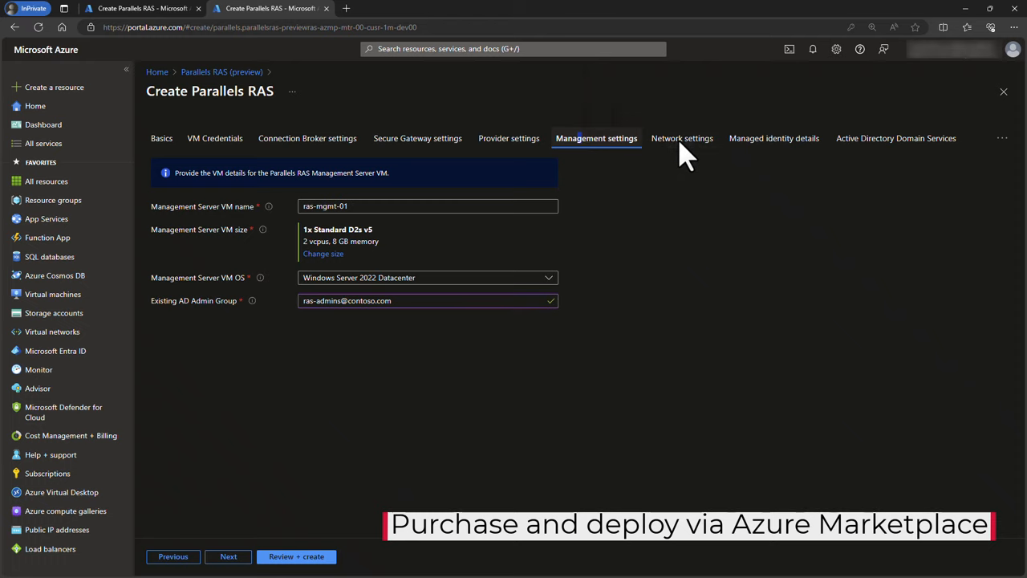
pyautogui.click(773, 138)
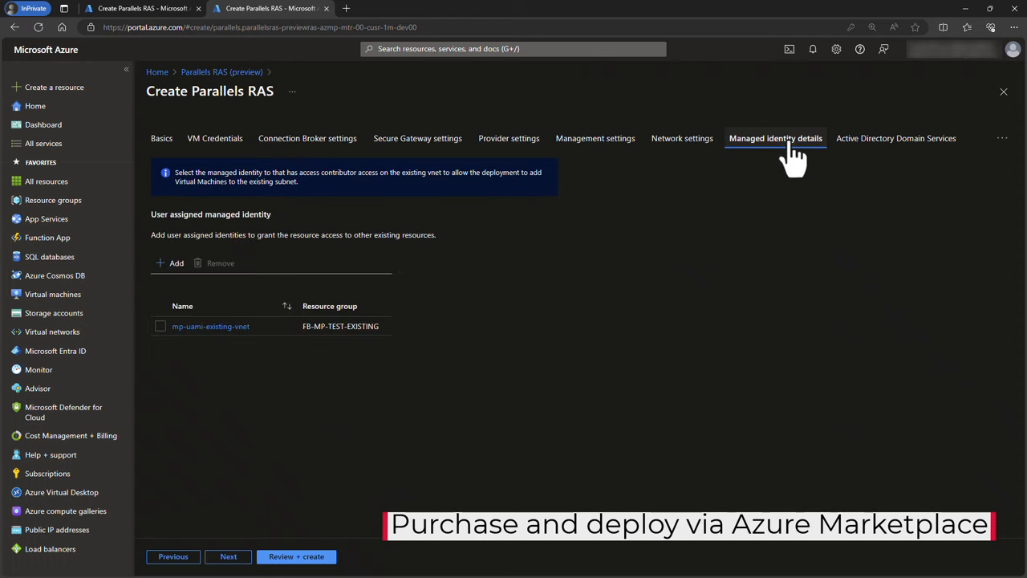
pyautogui.click(895, 138)
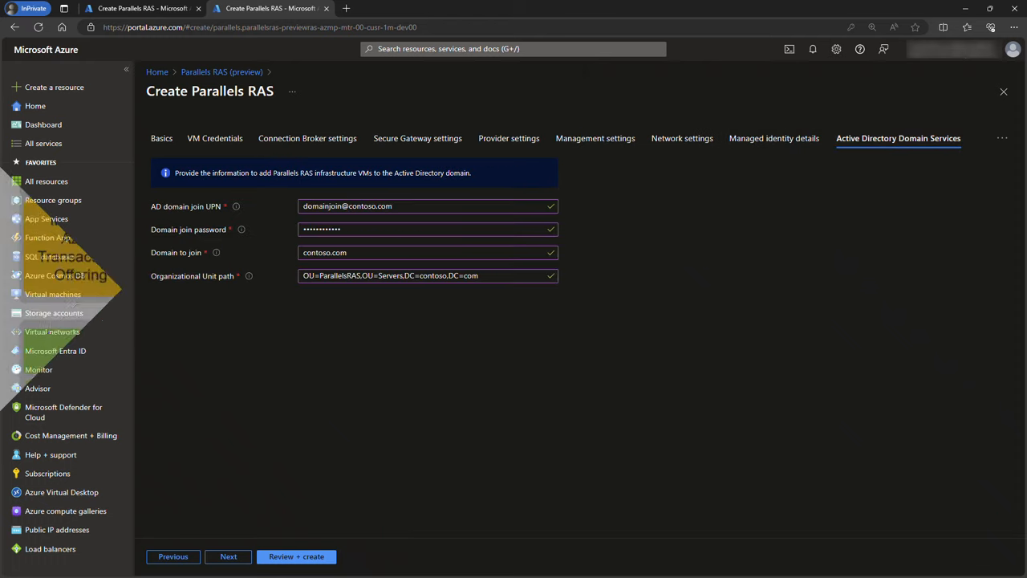